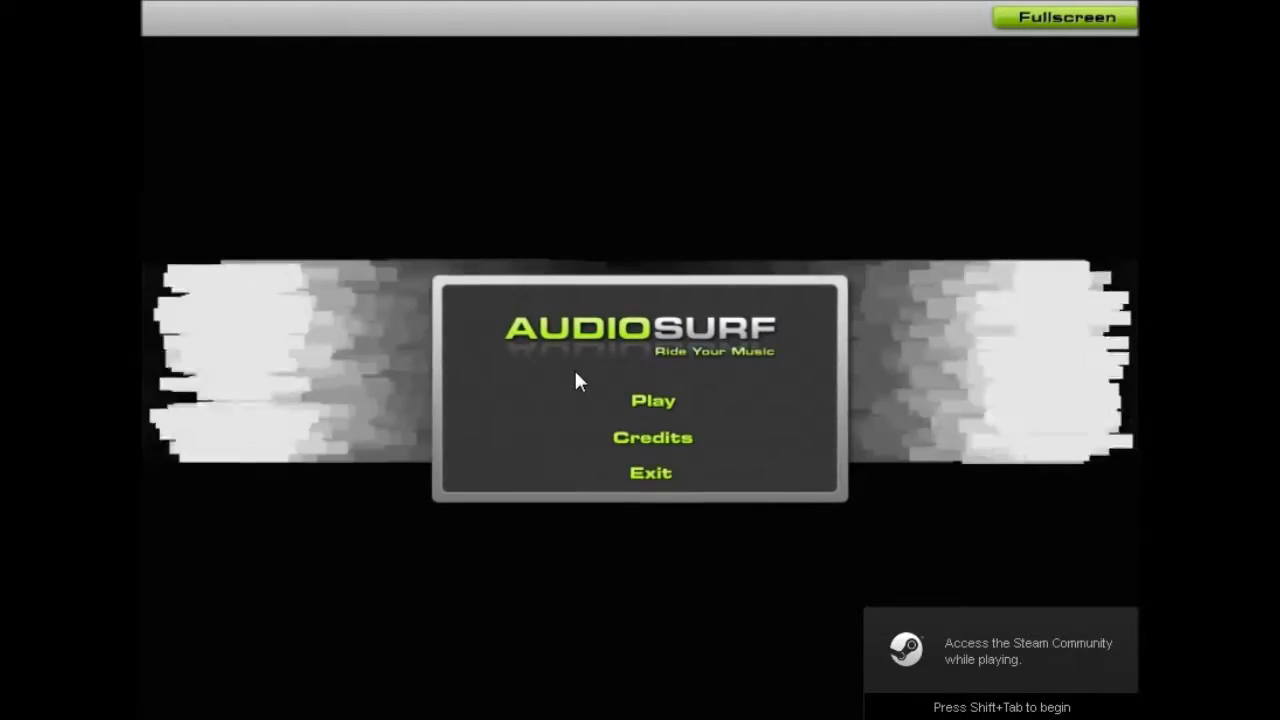
mouse_move(660, 404)
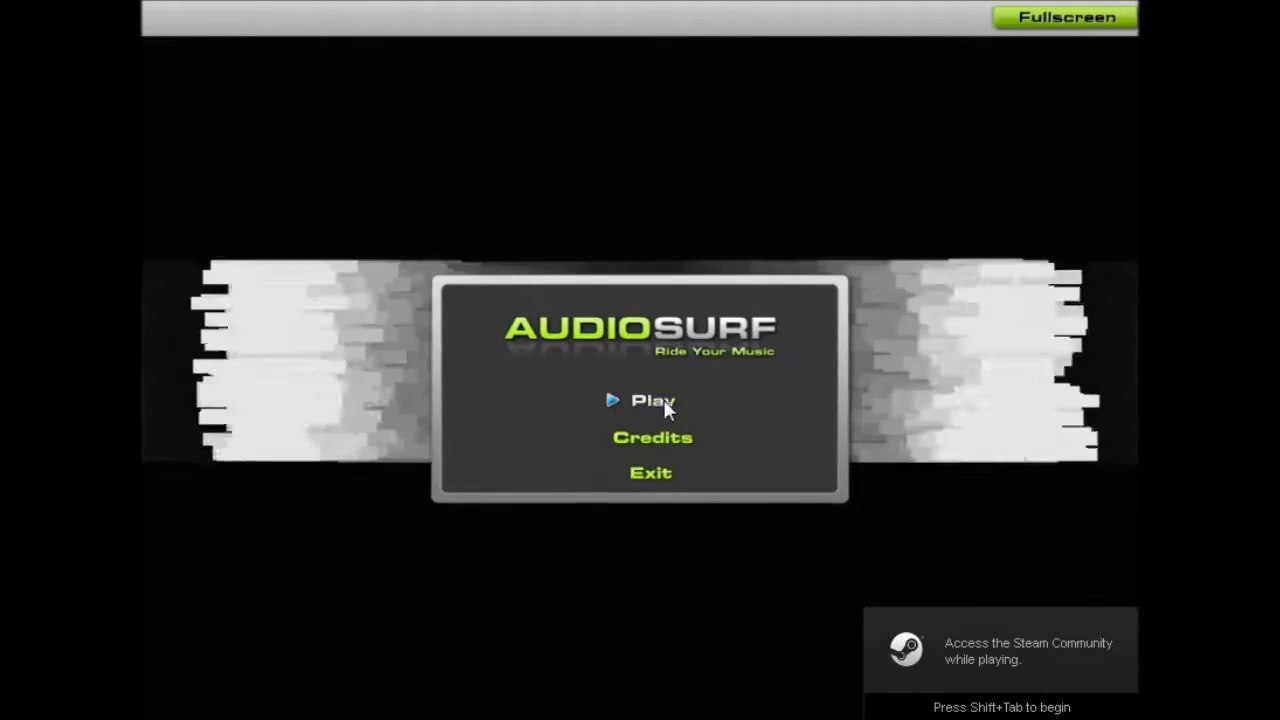
mouse_move(722, 396)
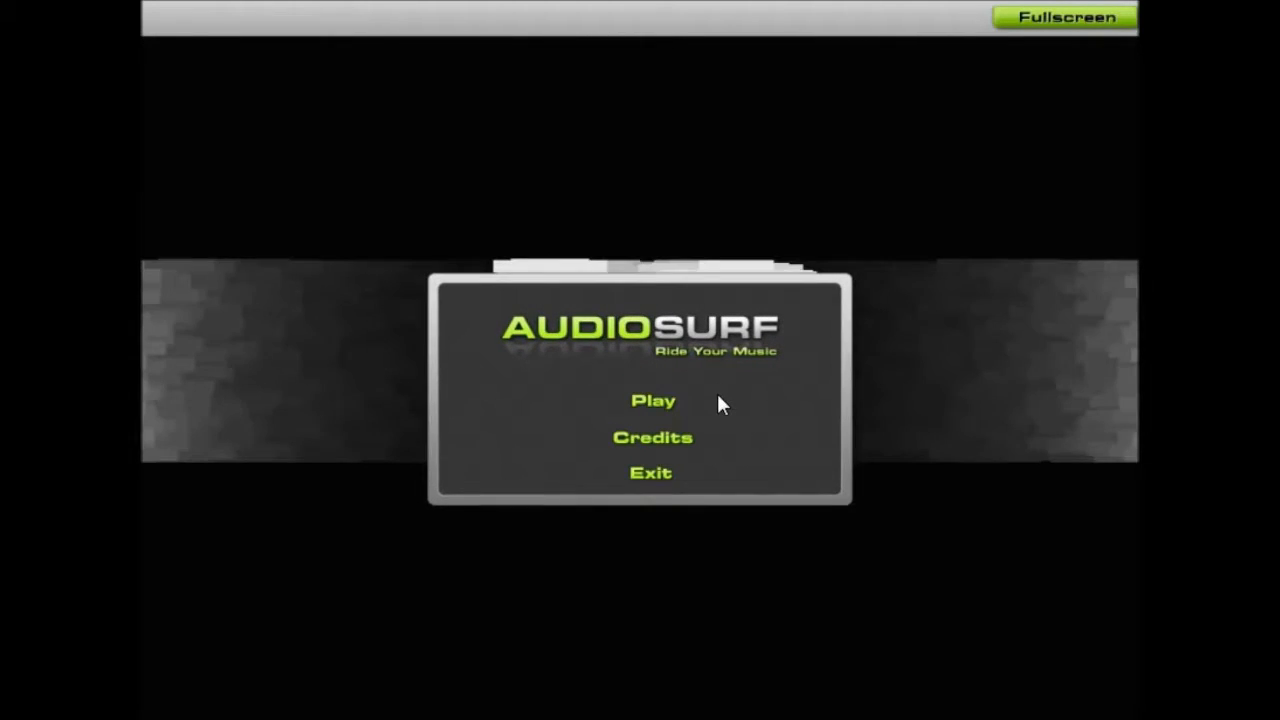
mouse_move(650, 436)
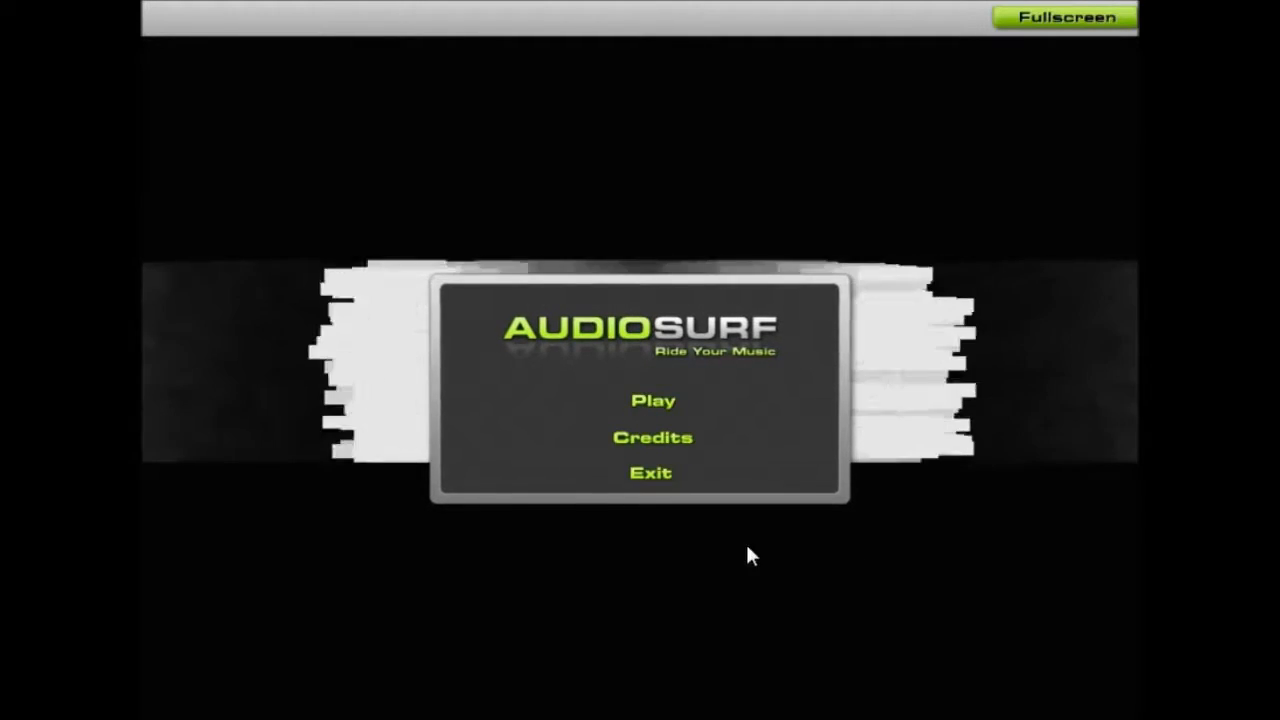
mouse_move(790, 420)
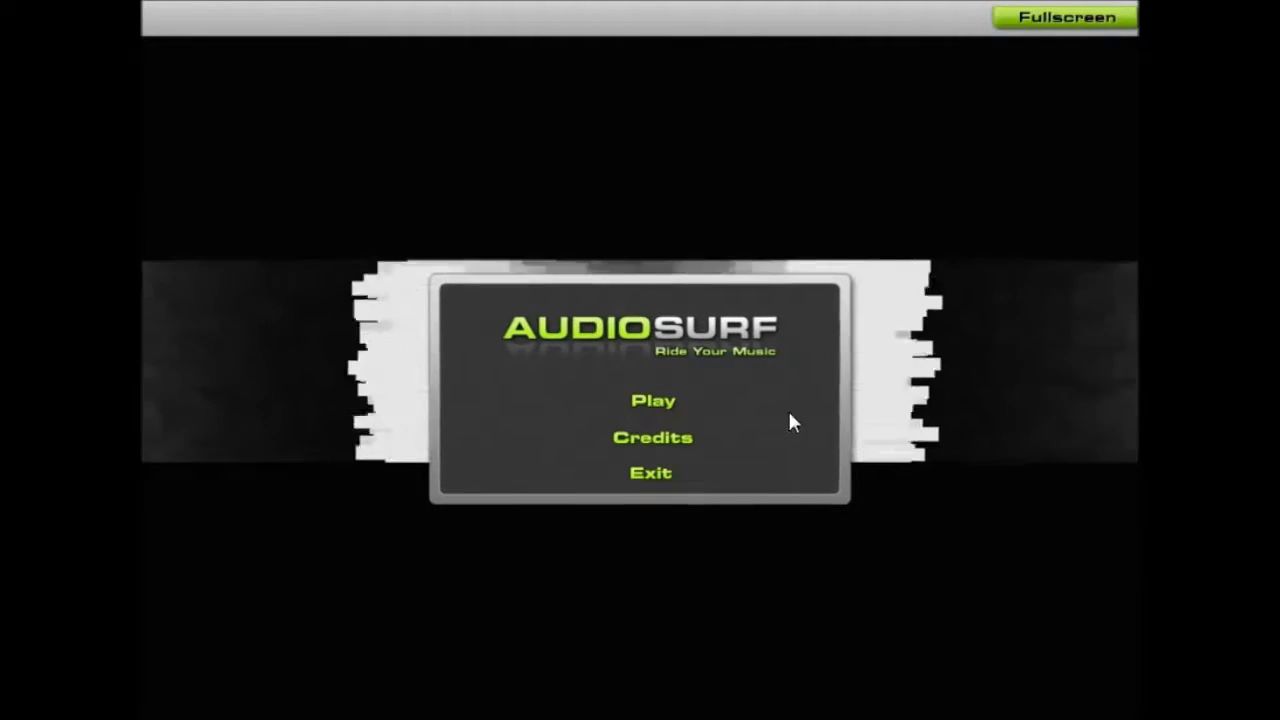
mouse_move(660, 400)
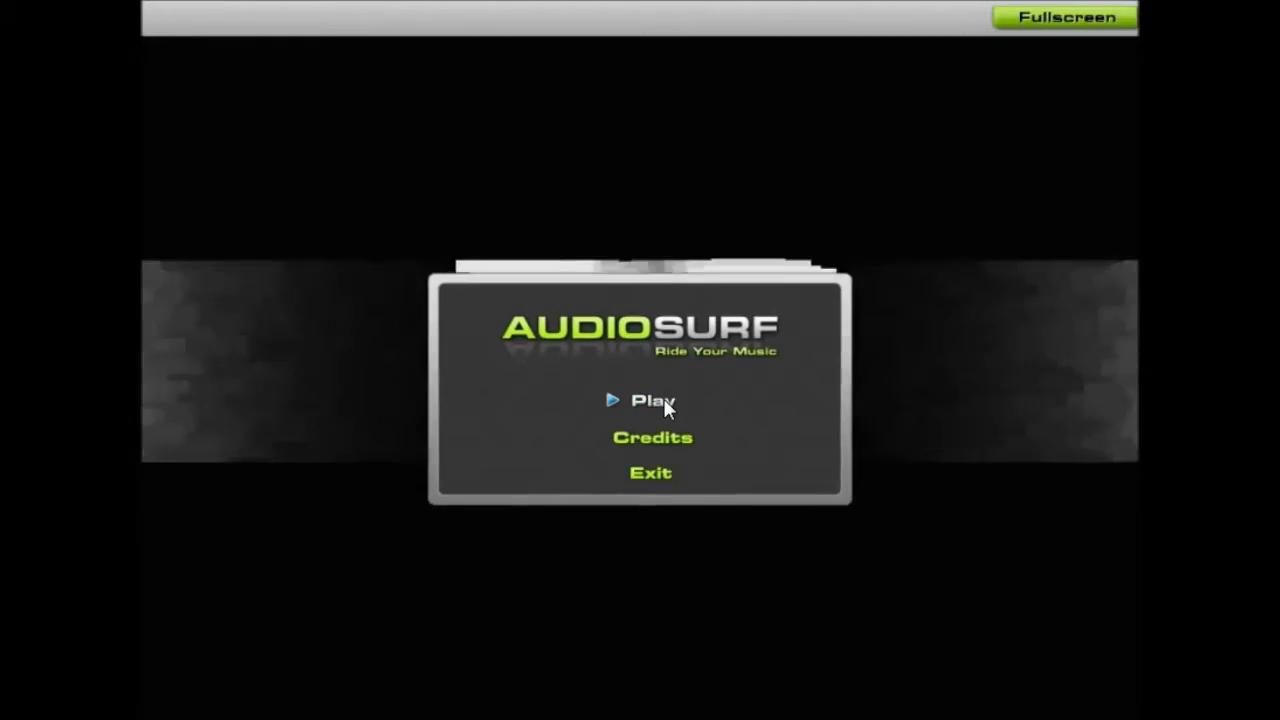
- Start the game from the title menu toward the Light pre-ride screen
left_click(652, 400)
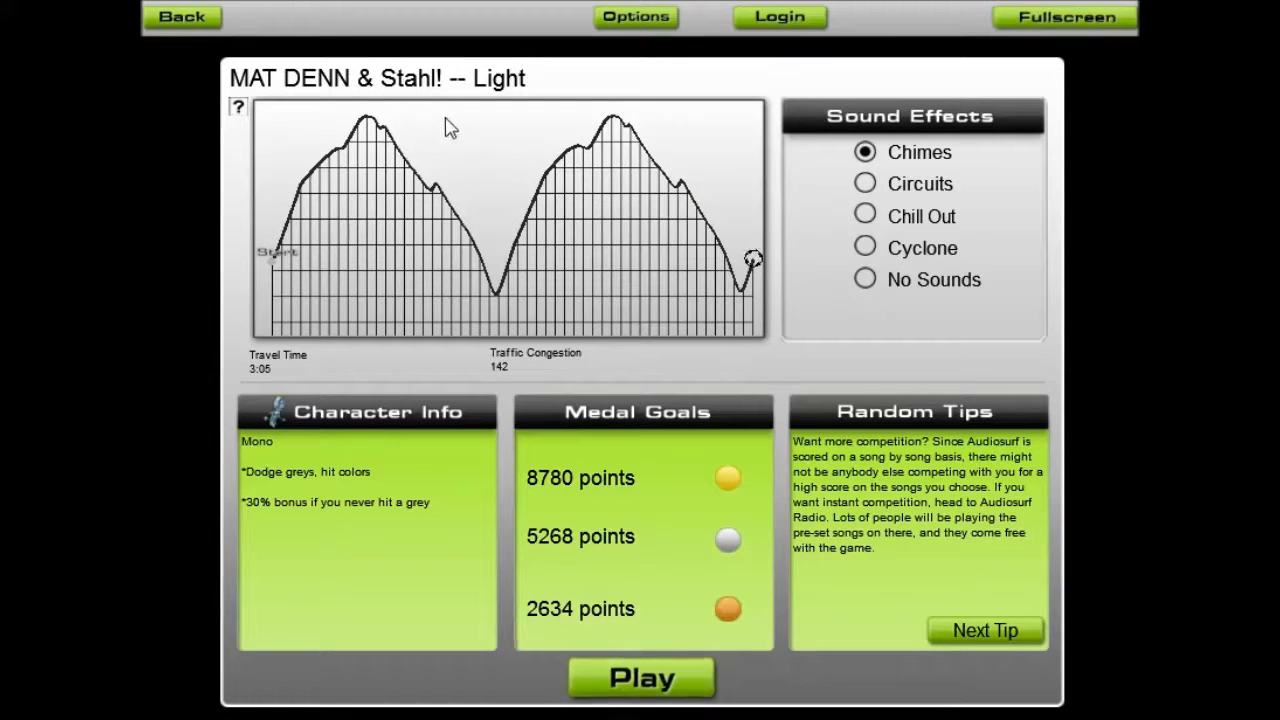
mouse_move(184, 16)
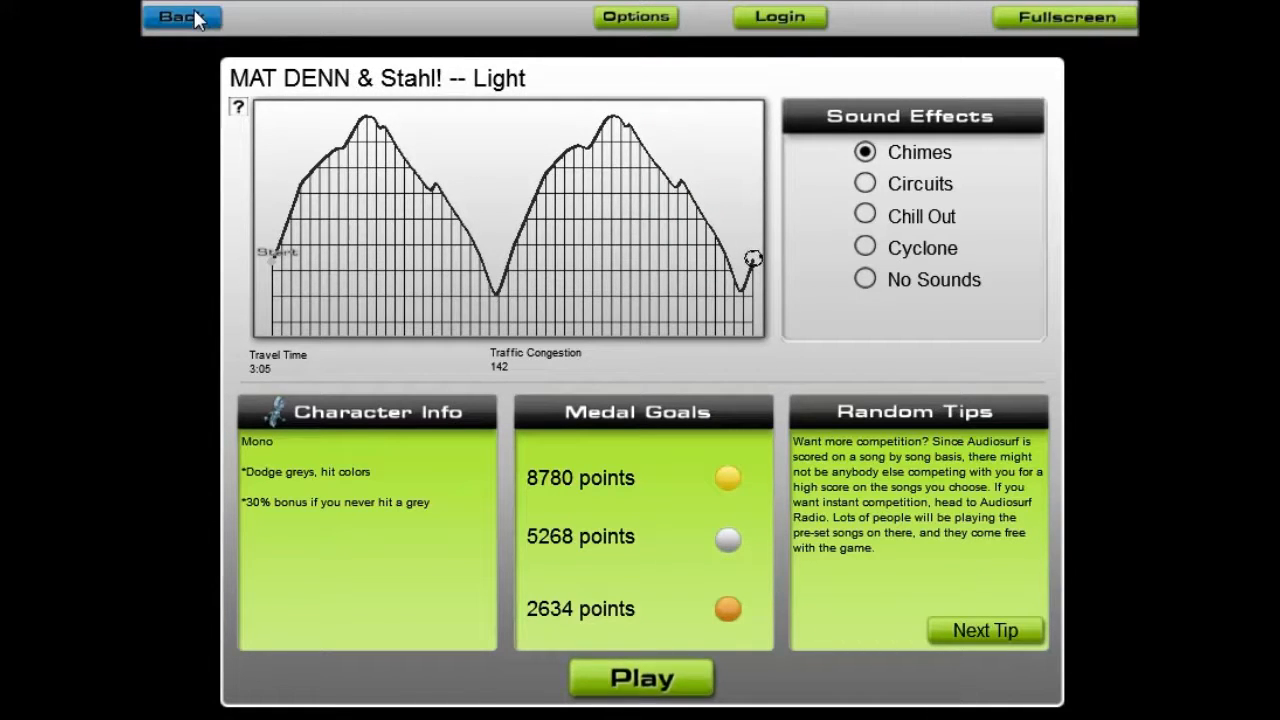
mouse_move(650, 640)
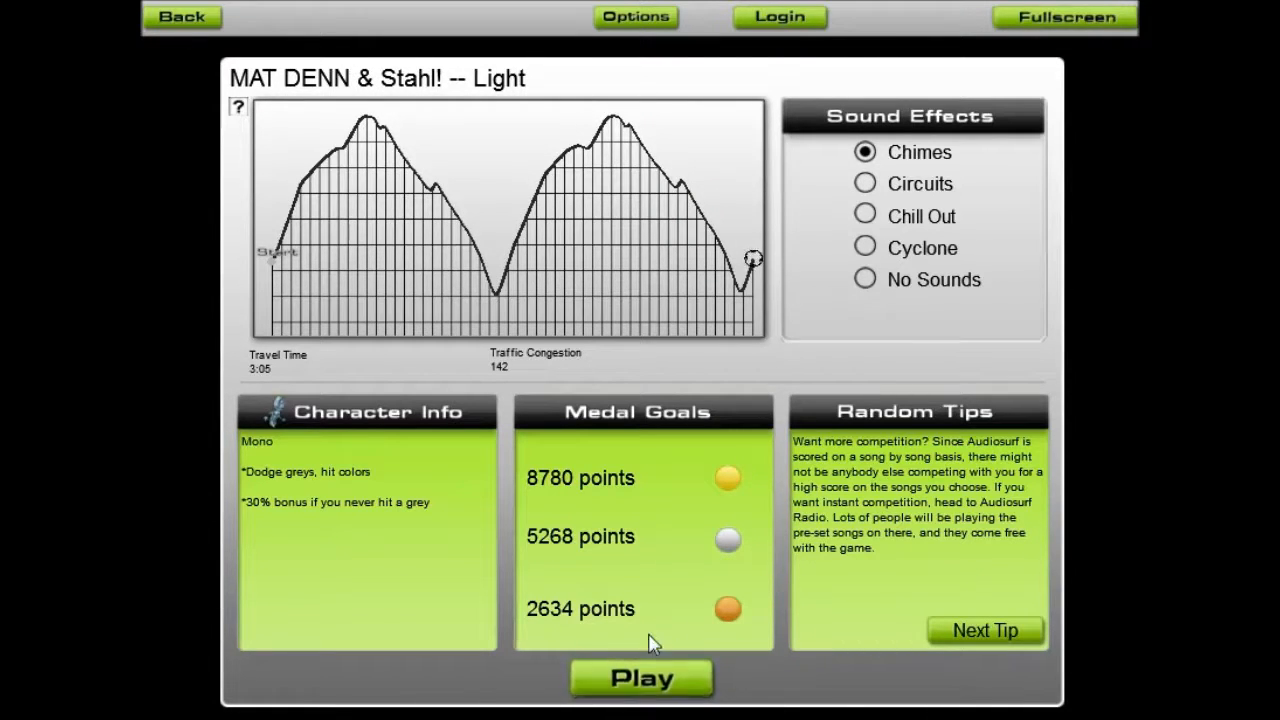
mouse_move(640, 418)
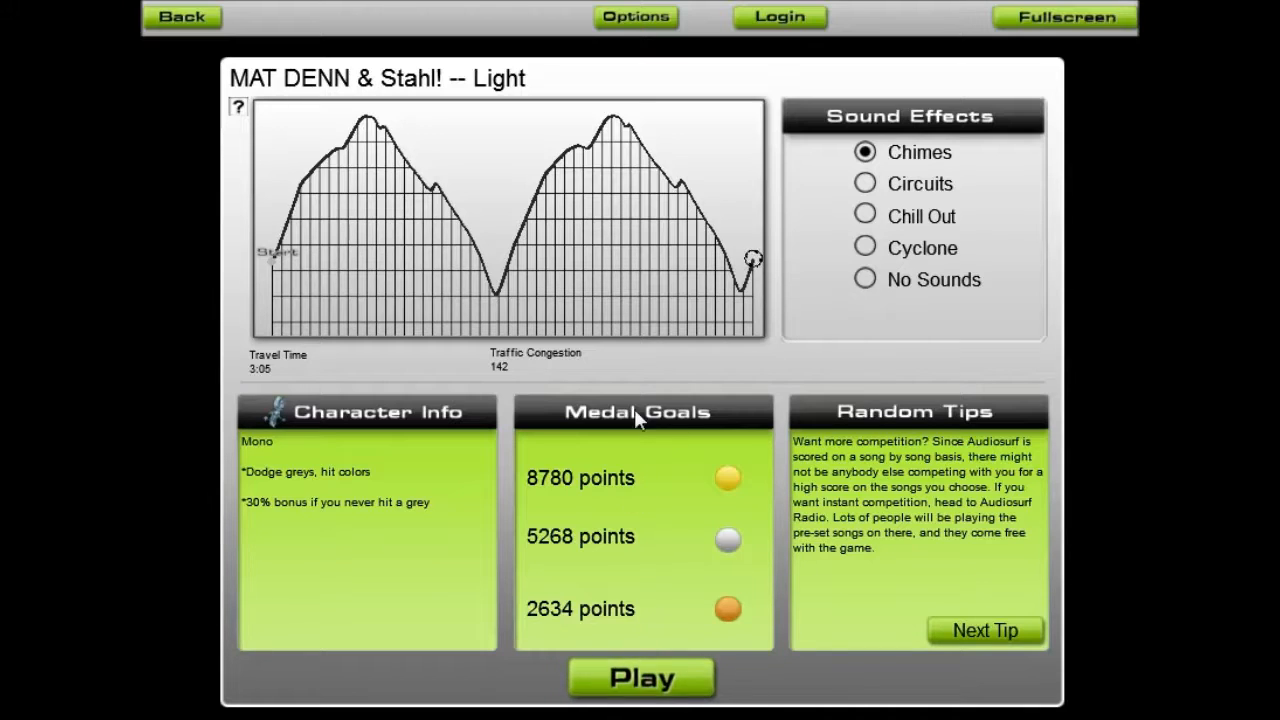
mouse_move(688, 462)
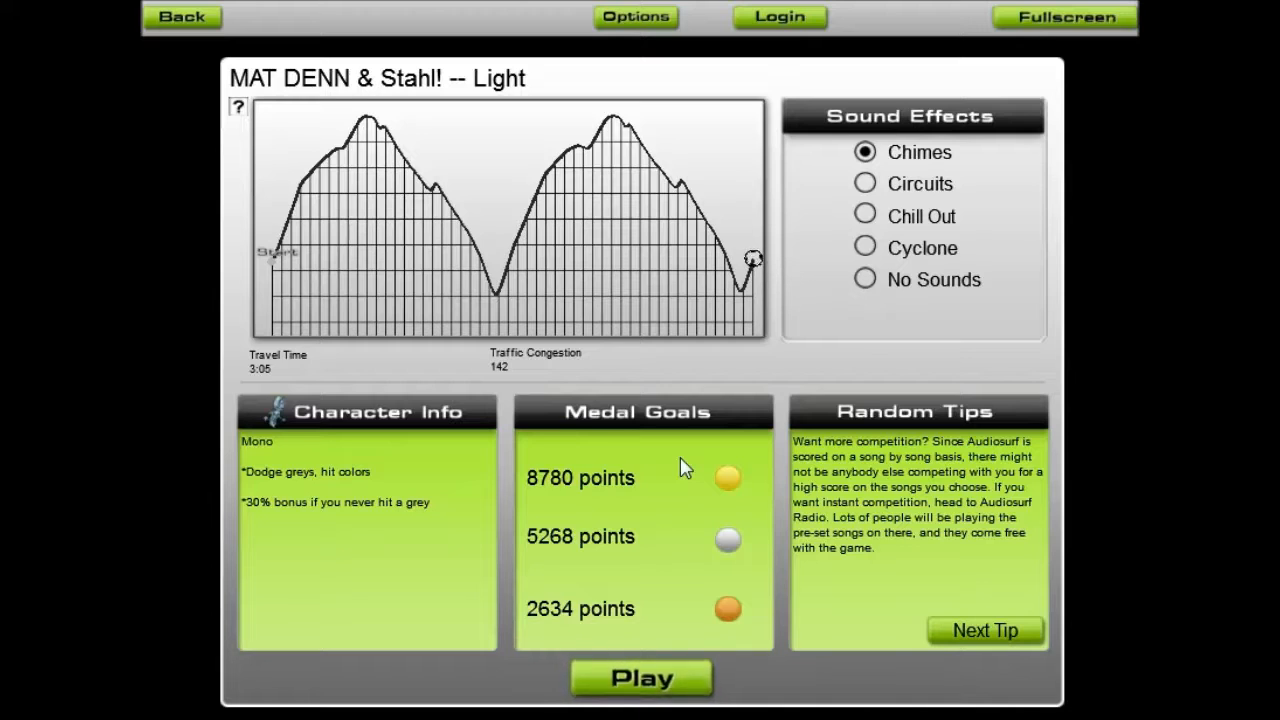
mouse_move(608, 352)
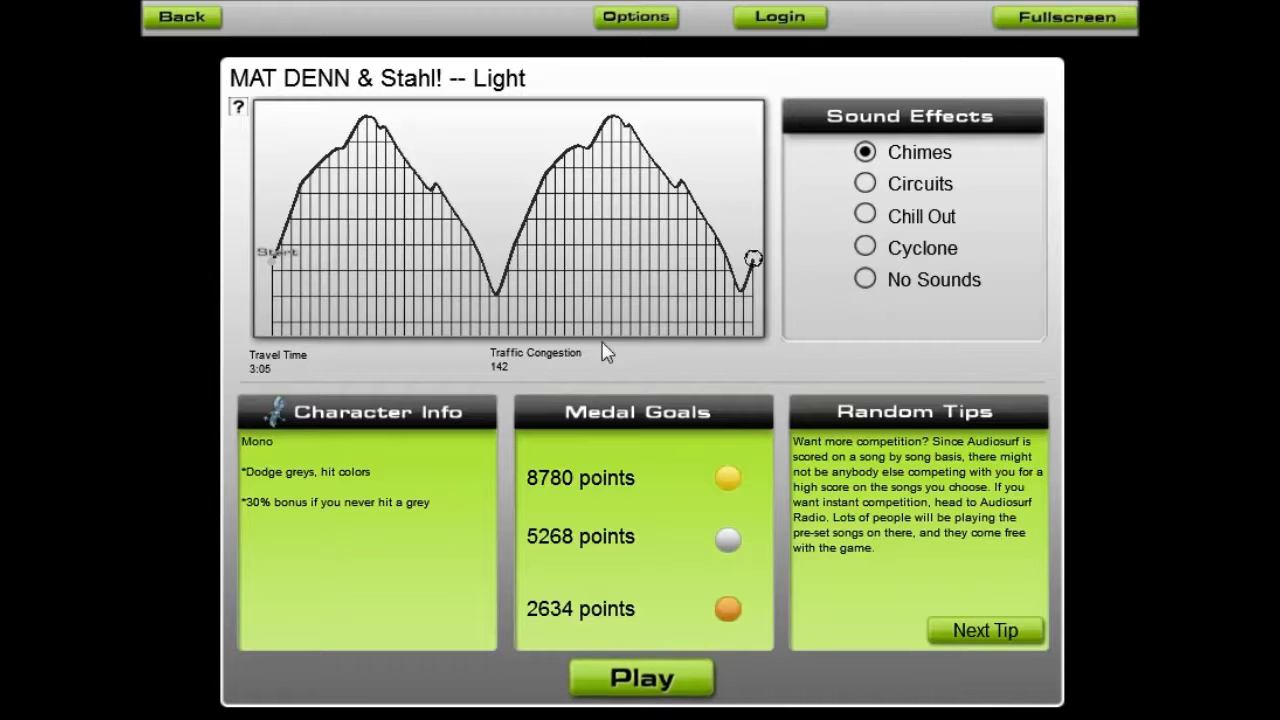
mouse_move(838, 600)
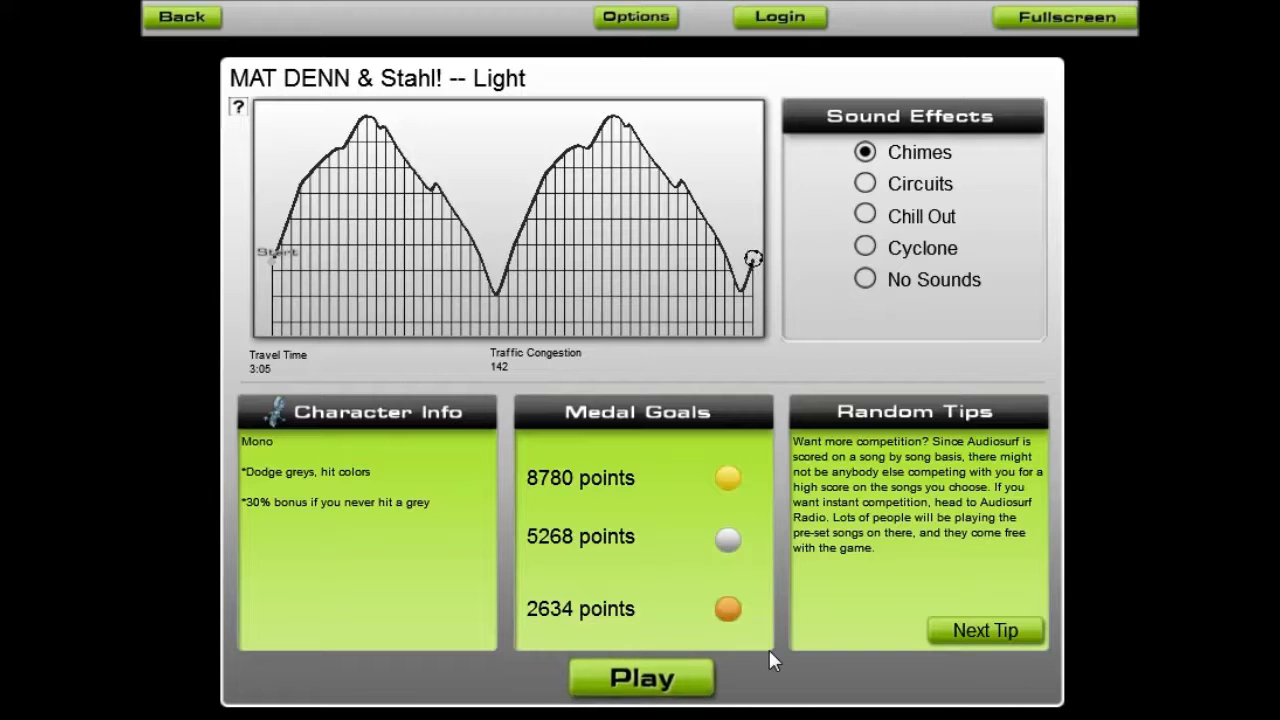
mouse_move(390, 490)
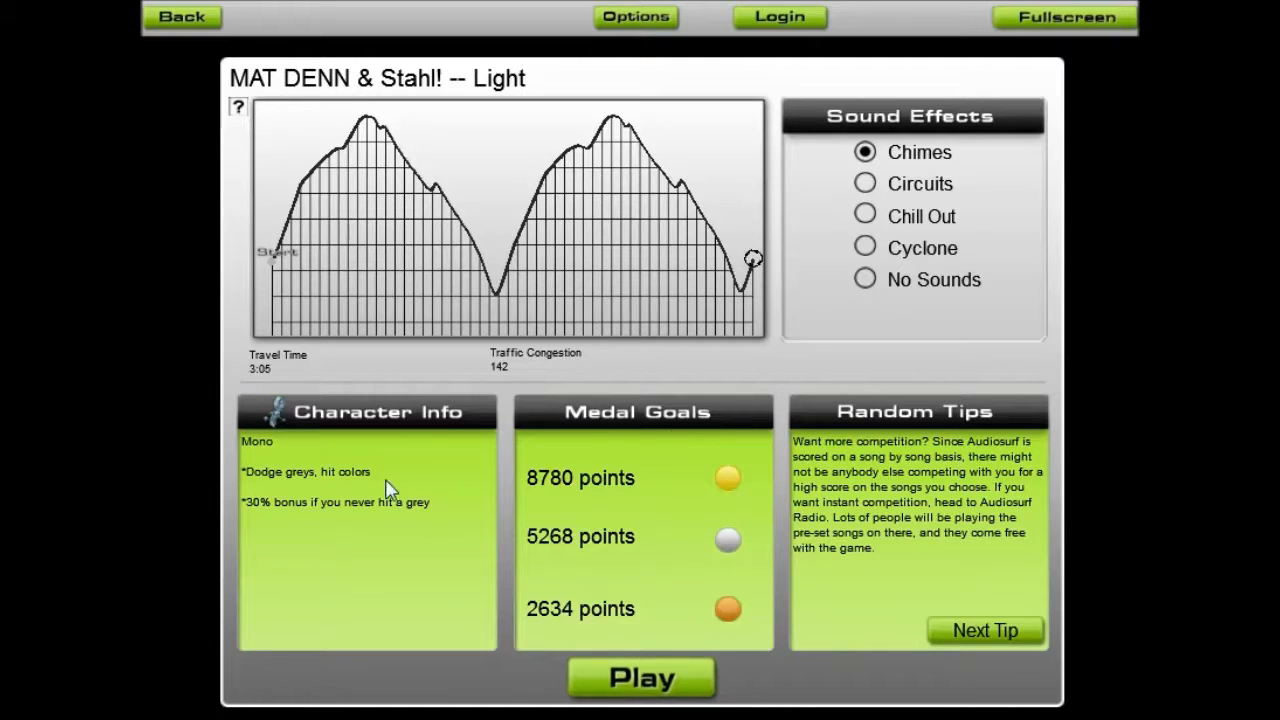
mouse_move(1056, 600)
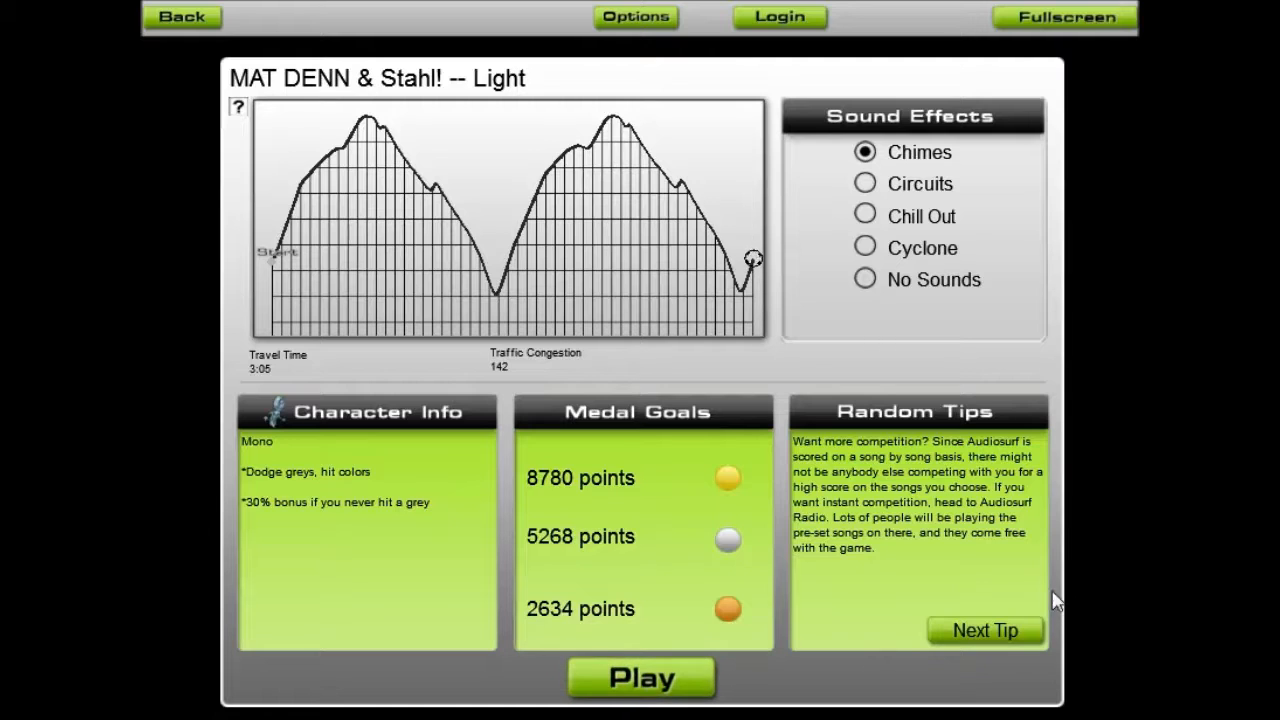
mouse_move(896, 452)
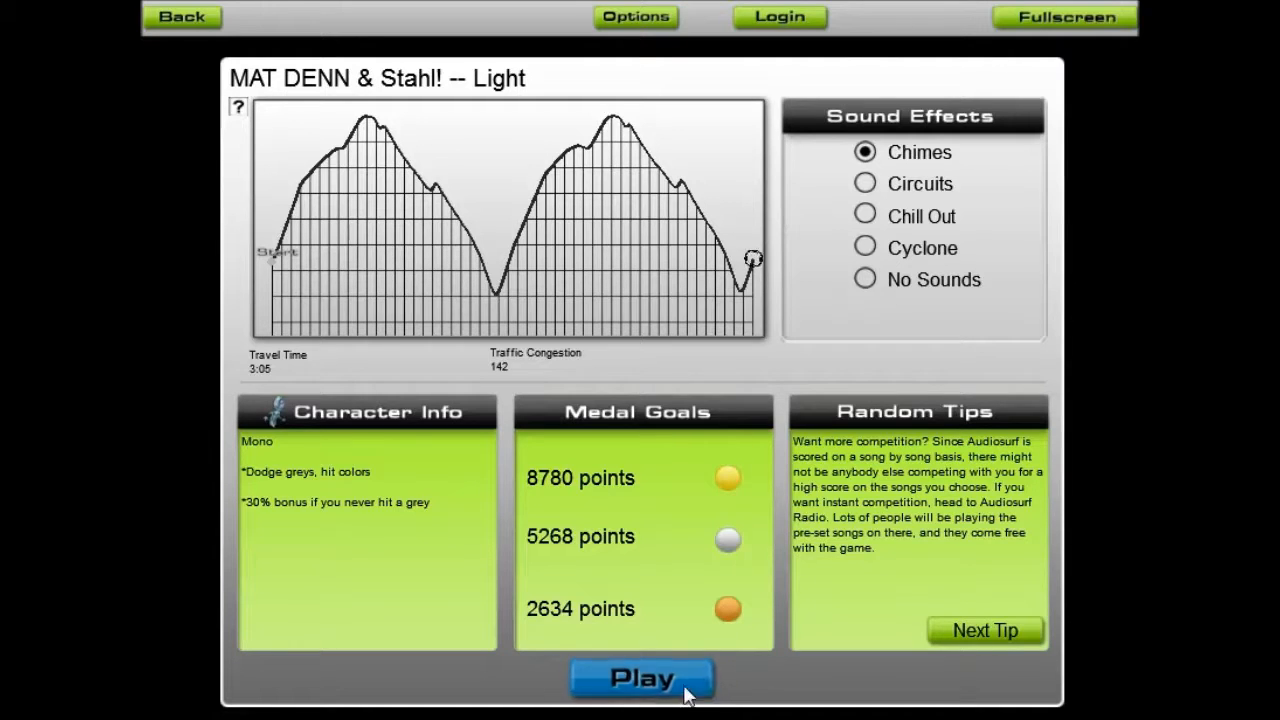
left_click(642, 678)
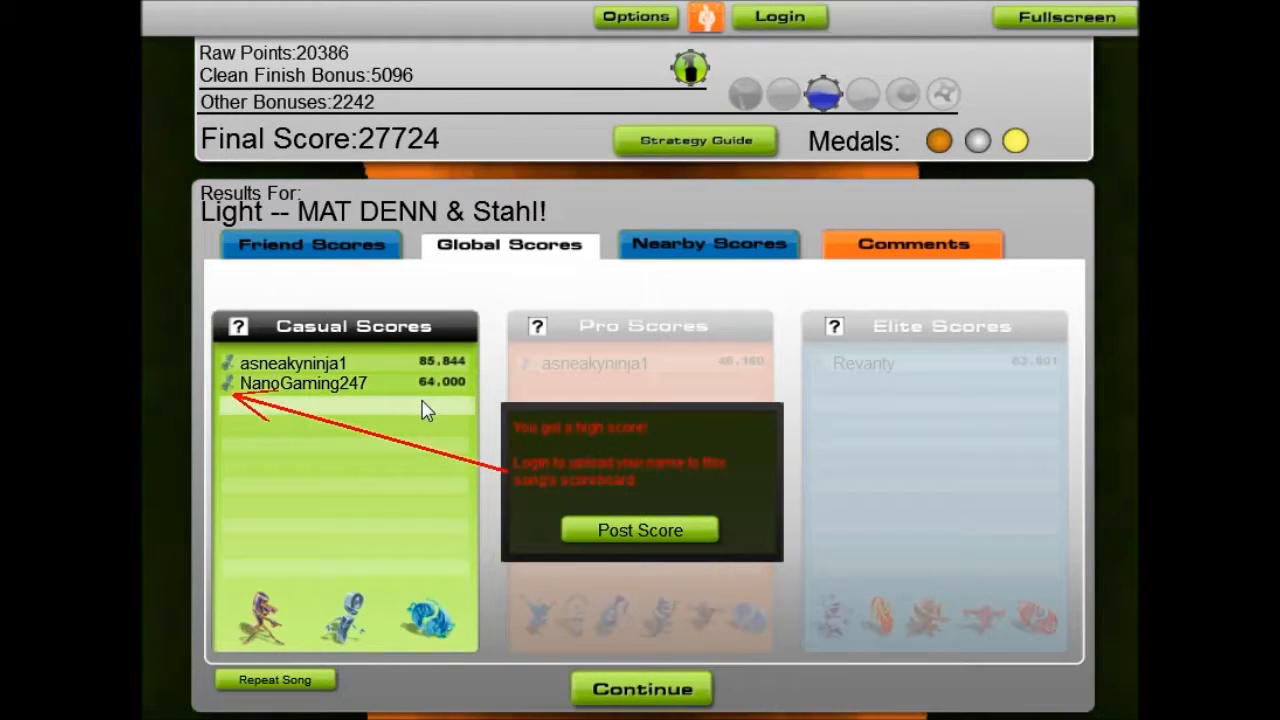
mouse_move(420, 438)
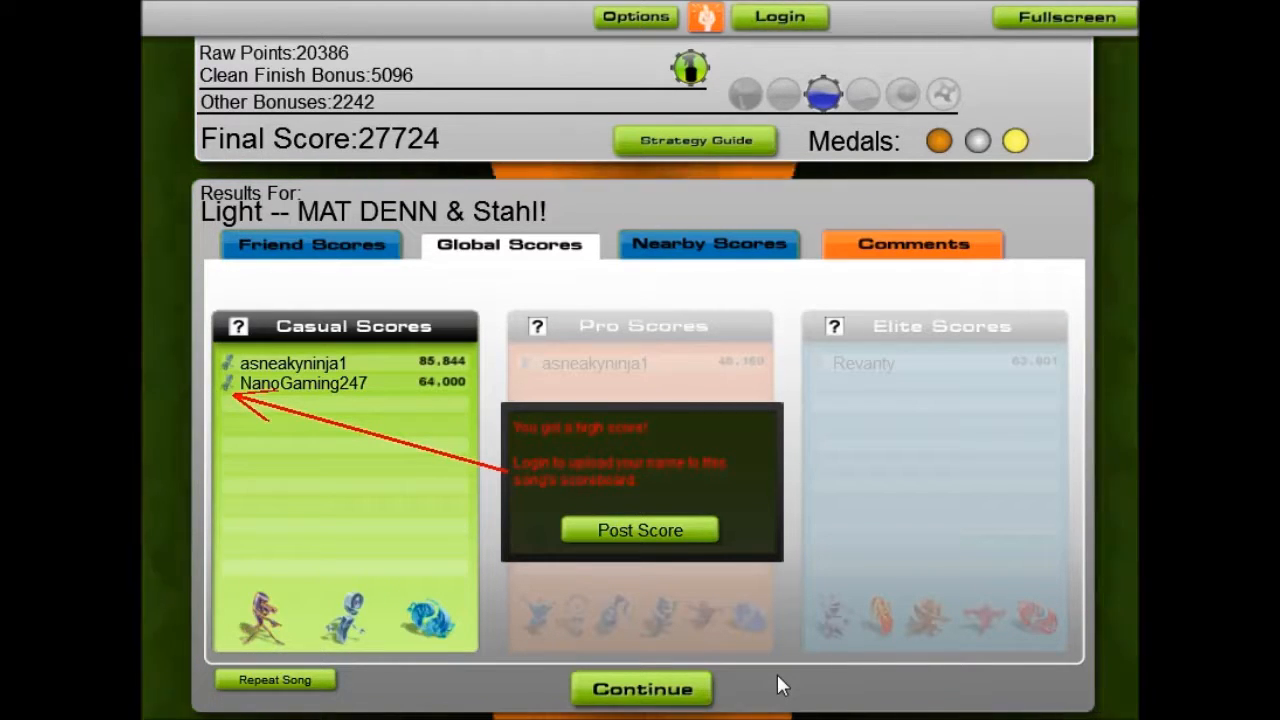
mouse_move(764, 686)
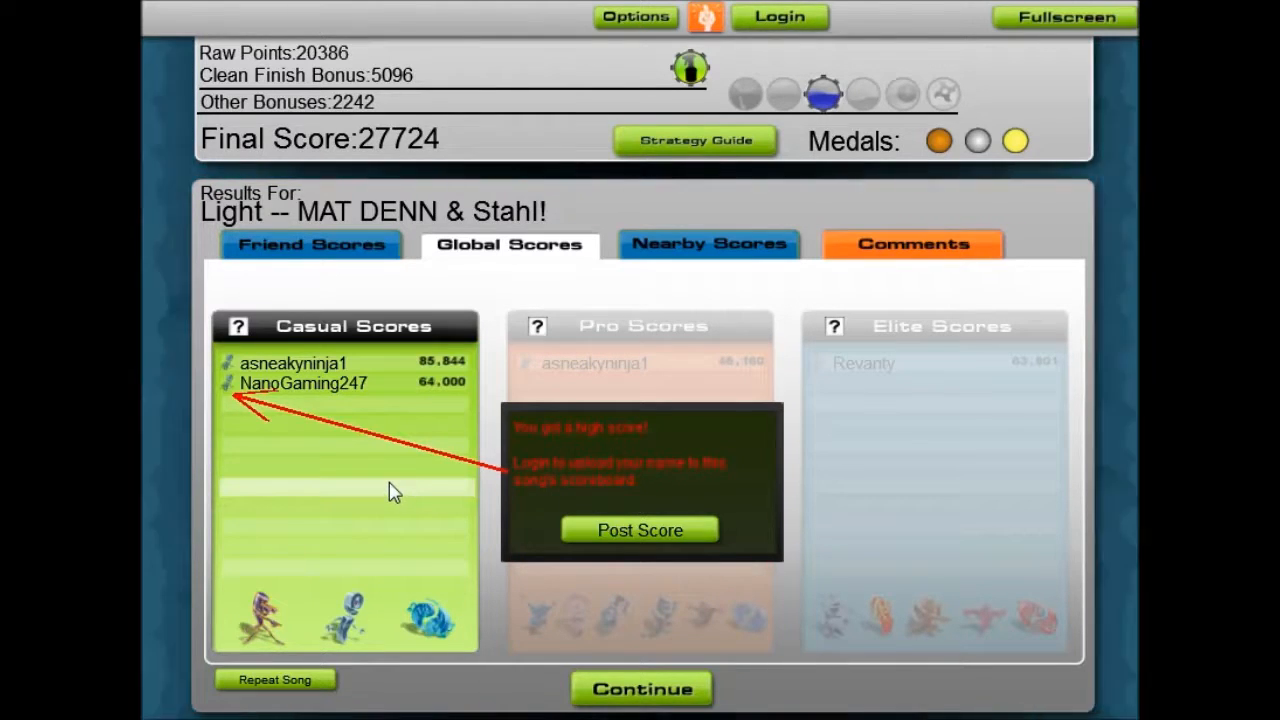
- Post the new 27,724 high score to the casual scoreboard
left_click(640, 528)
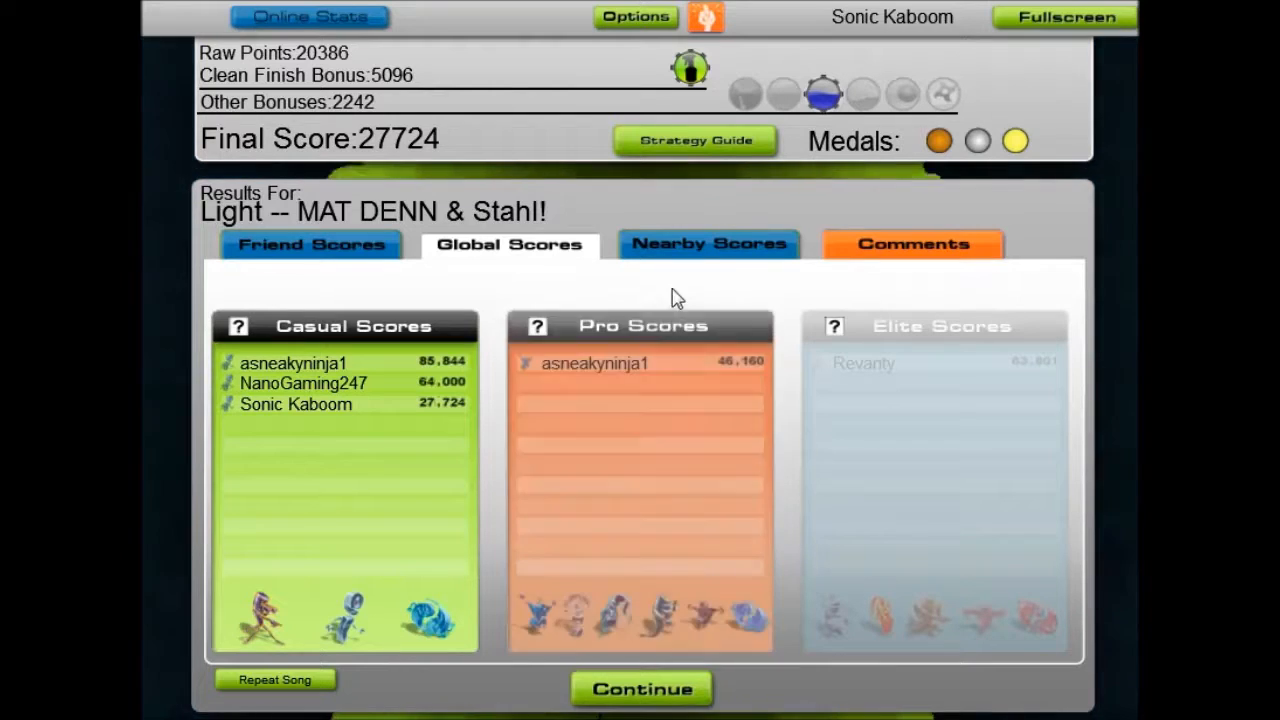
- Log in so the score uploads, then continue from the results to Song Select
left_click(304, 384)
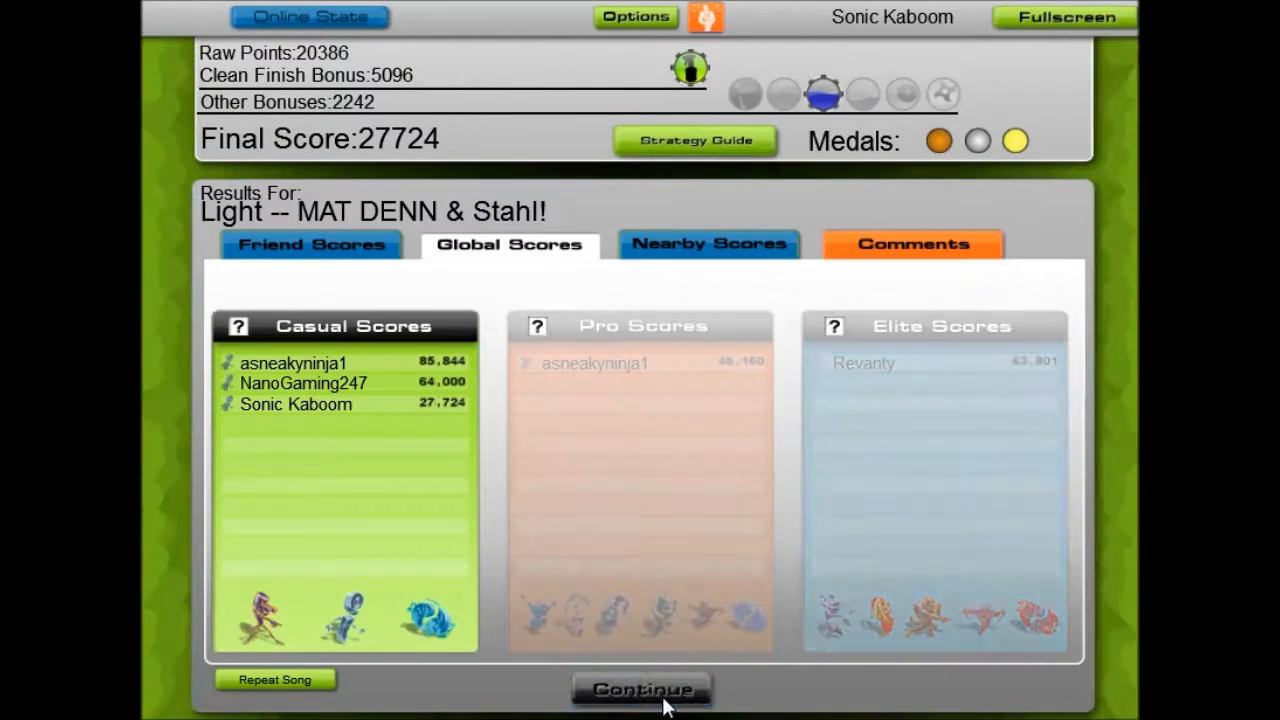
left_click(640, 688)
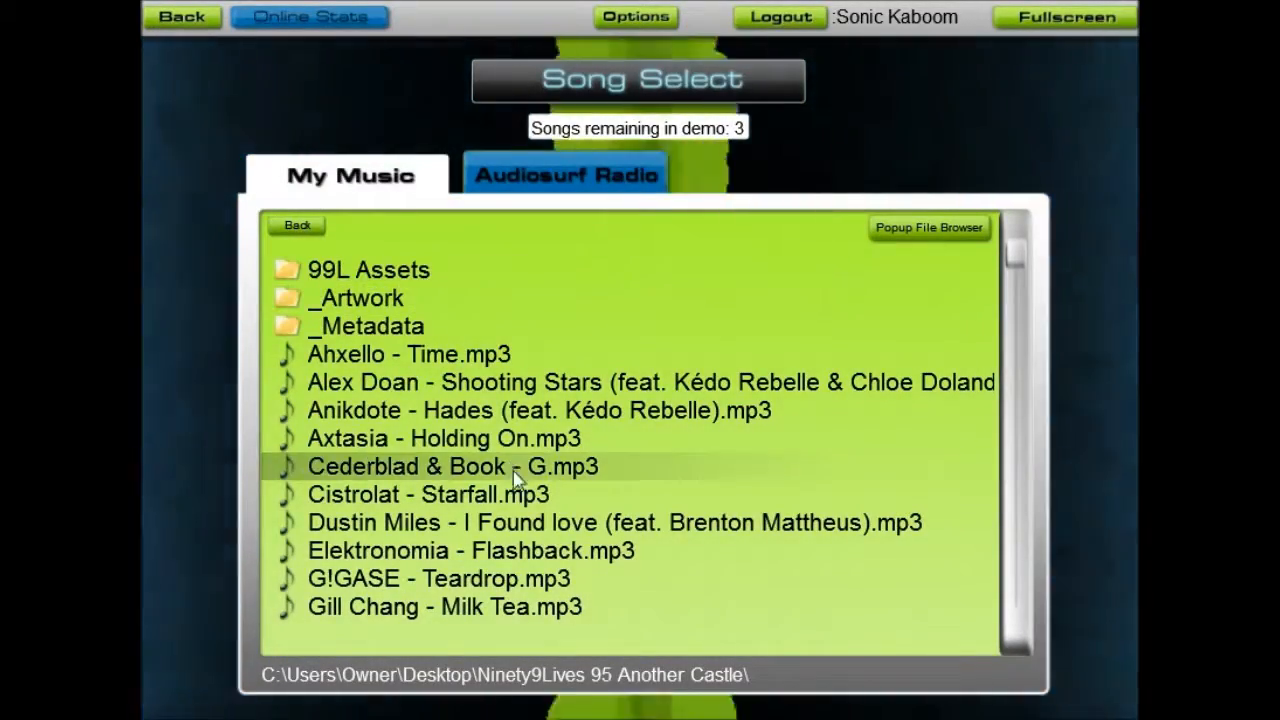
mouse_move(460, 270)
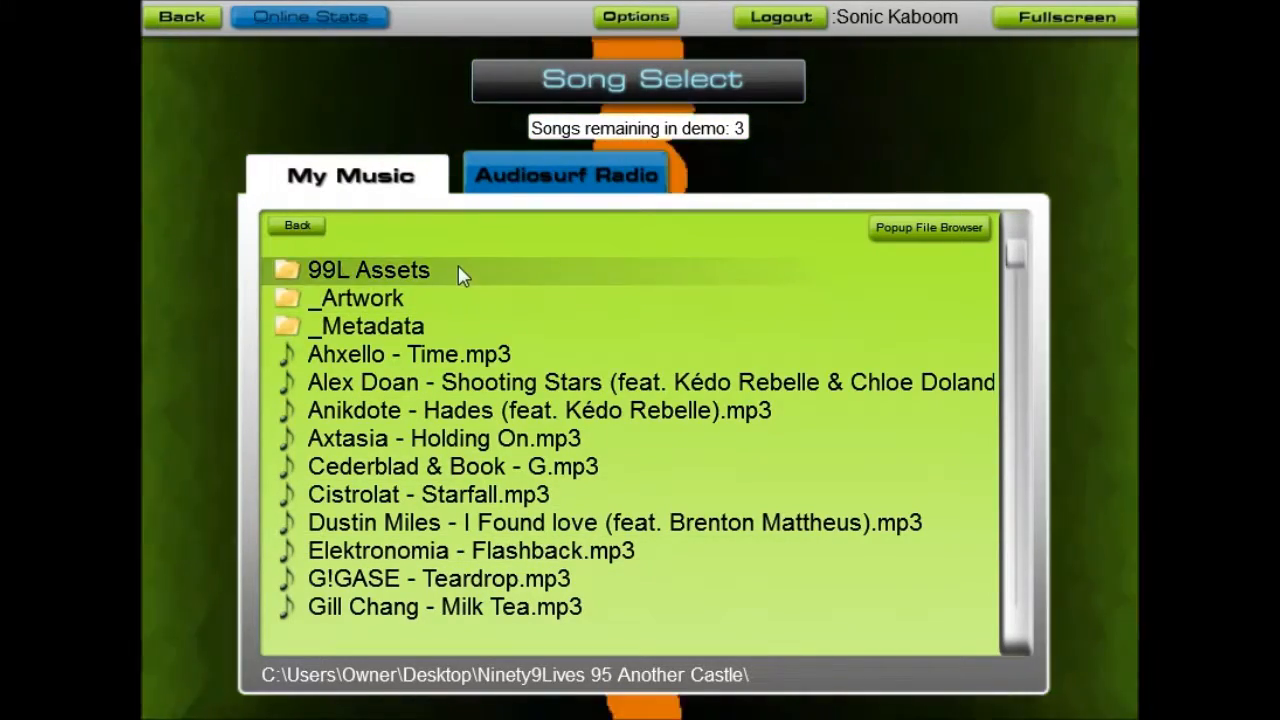
- Scroll through the Ninety9Lives 95 Another Castle track list
scroll("down", 3)
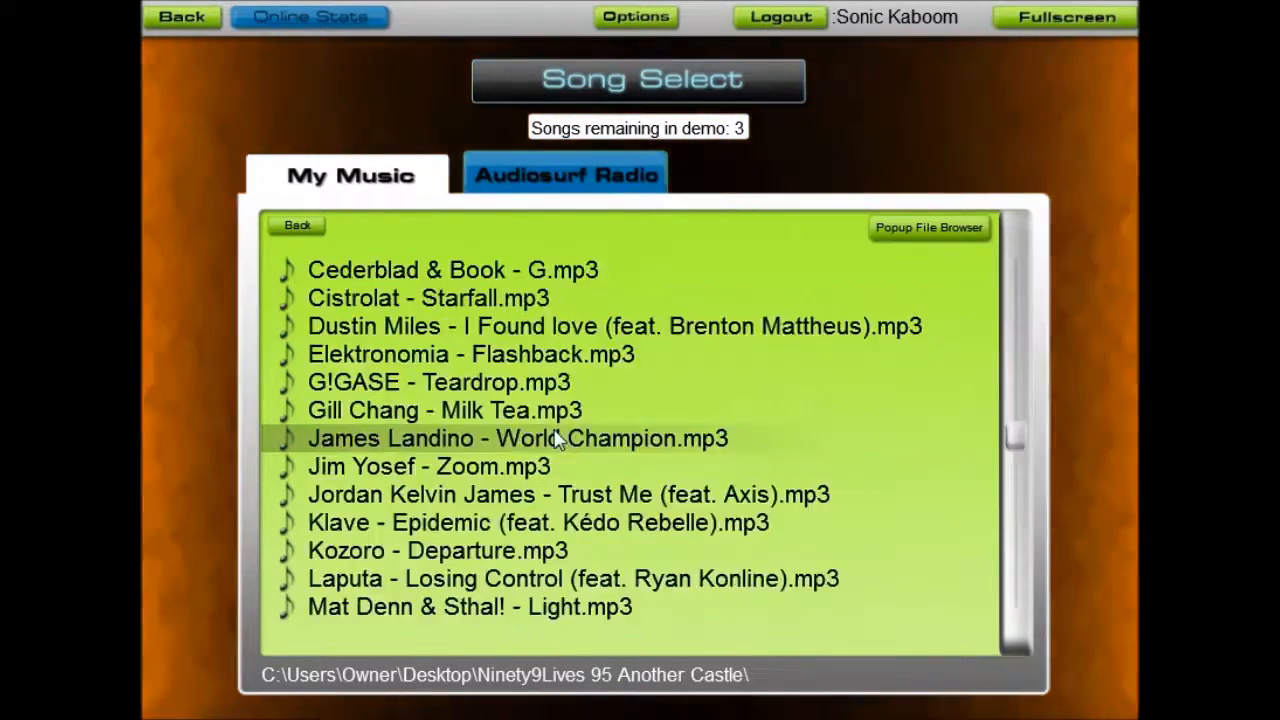
scroll("down", 3)
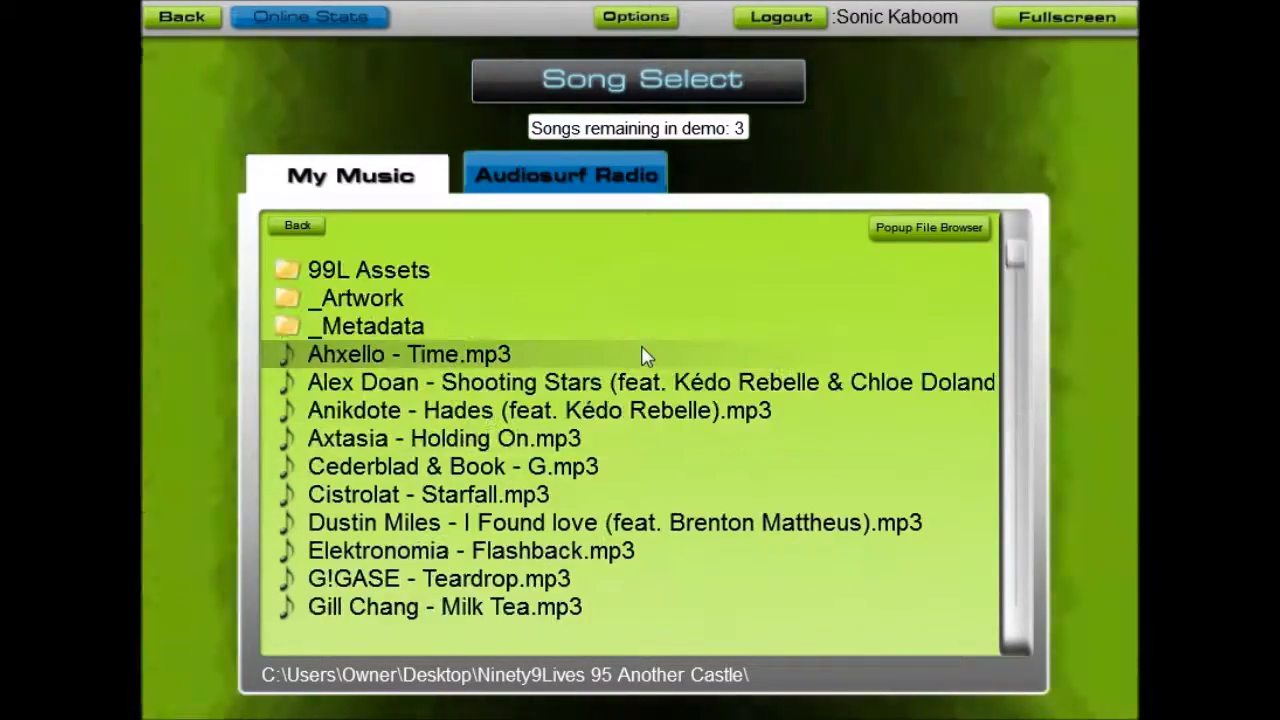
scroll("down", 3)
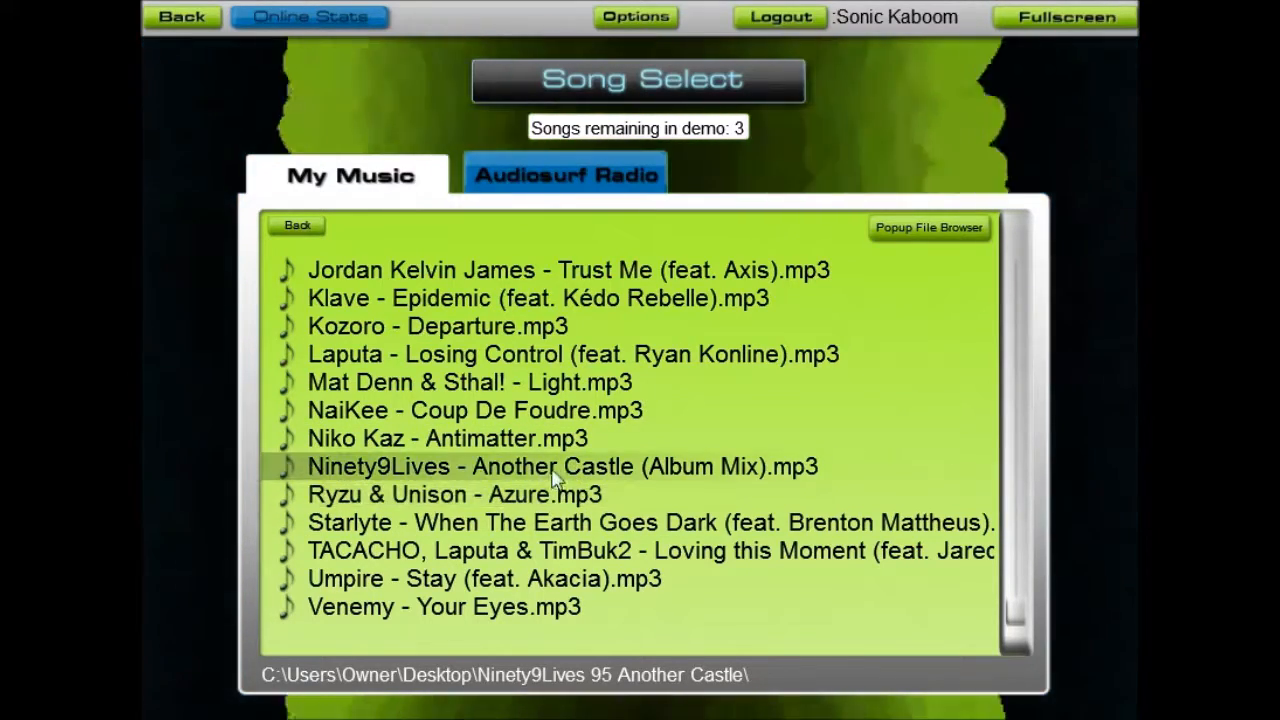
scroll("up", 3)
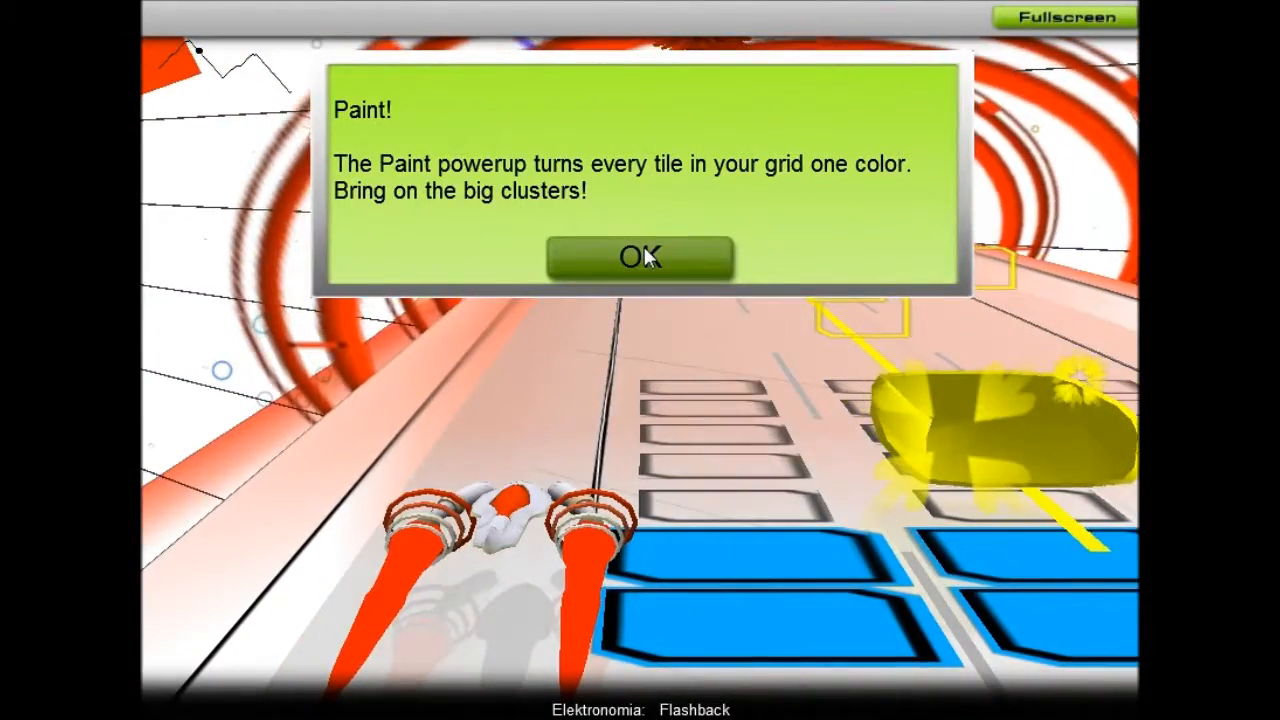
- Dismiss the Paint powerup and black/white blocks tips and keep riding
left_click(640, 256)
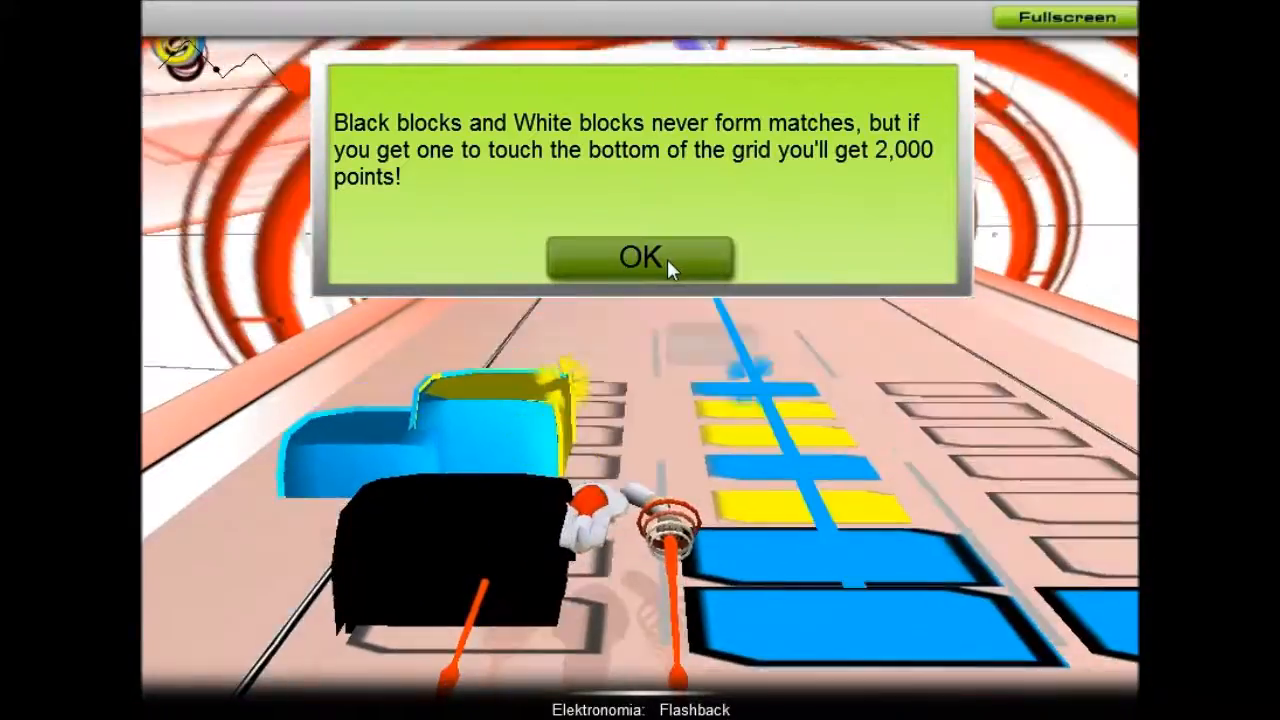
left_click(636, 256)
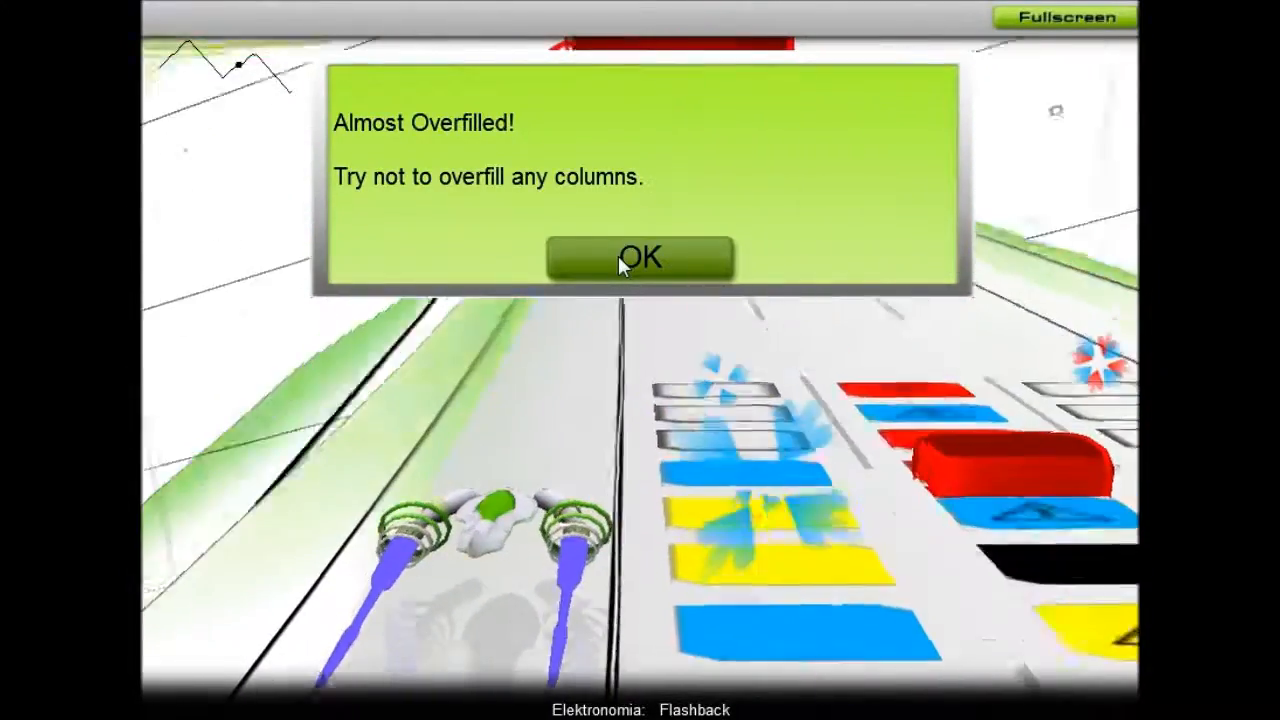
- Dismiss the Almost Overfilled and Overfilled warnings and finish the Flashback ride
left_click(640, 256)
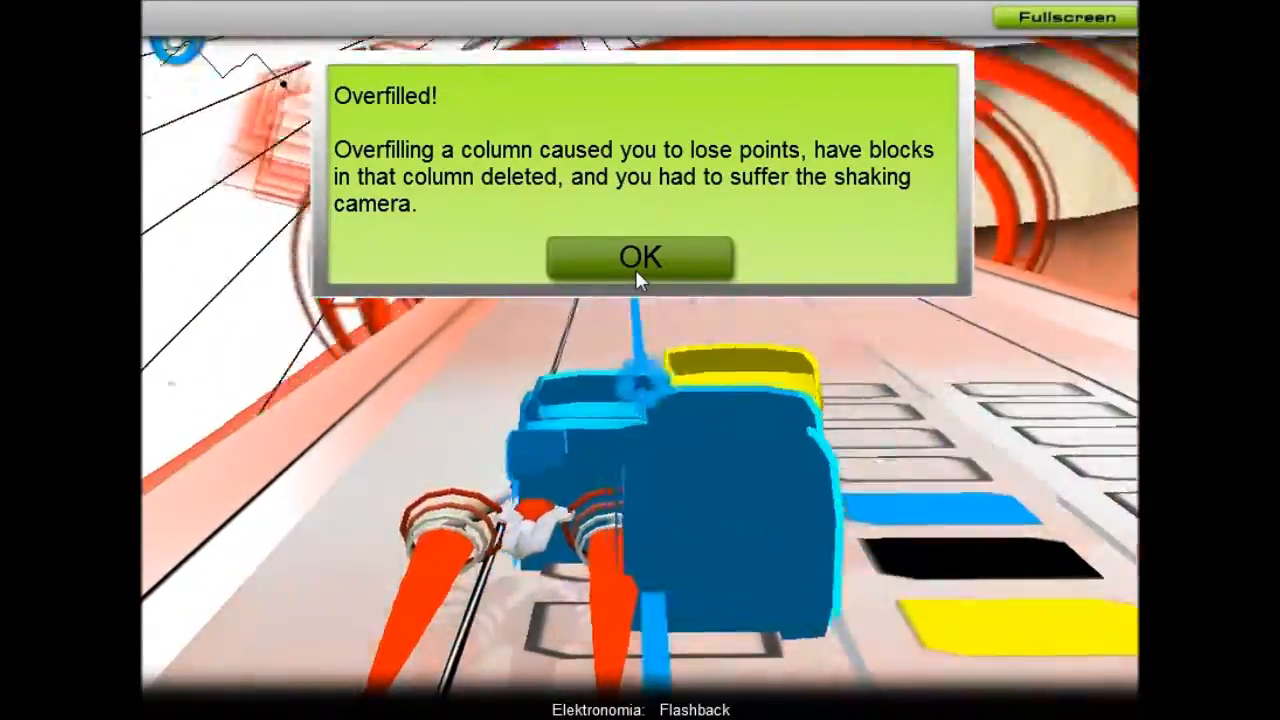
left_click(640, 256)
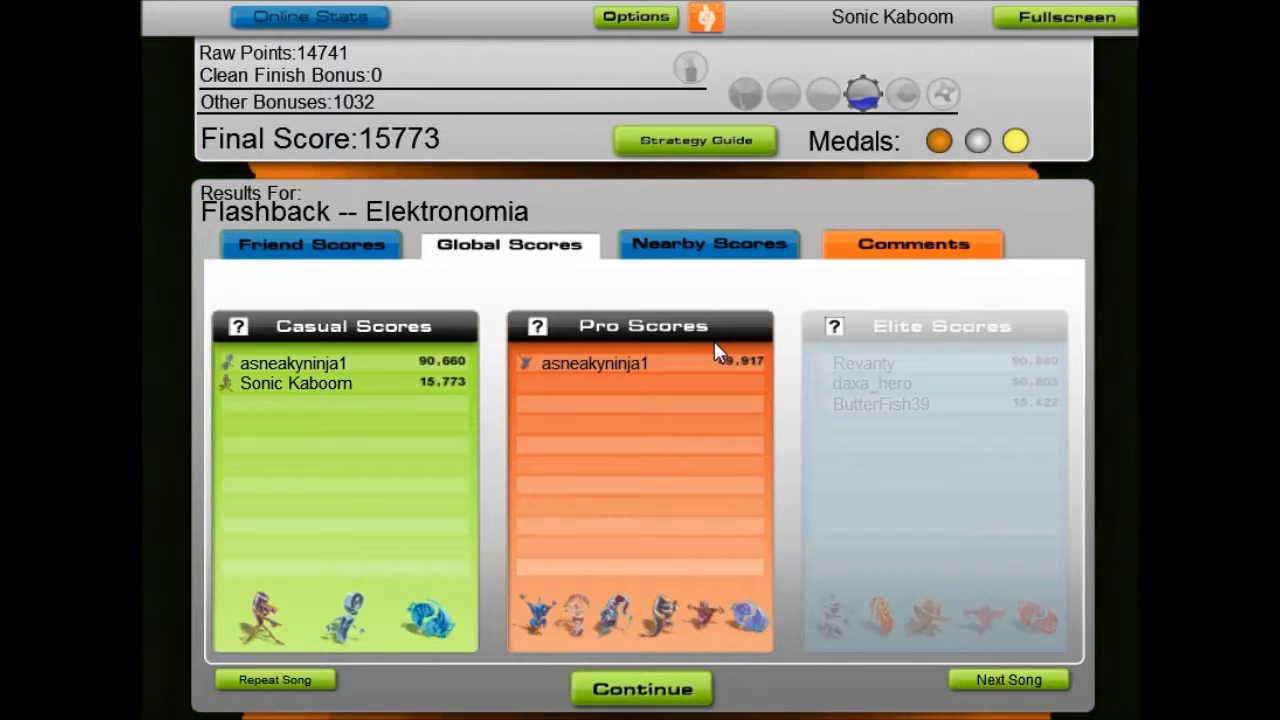
mouse_move(690, 384)
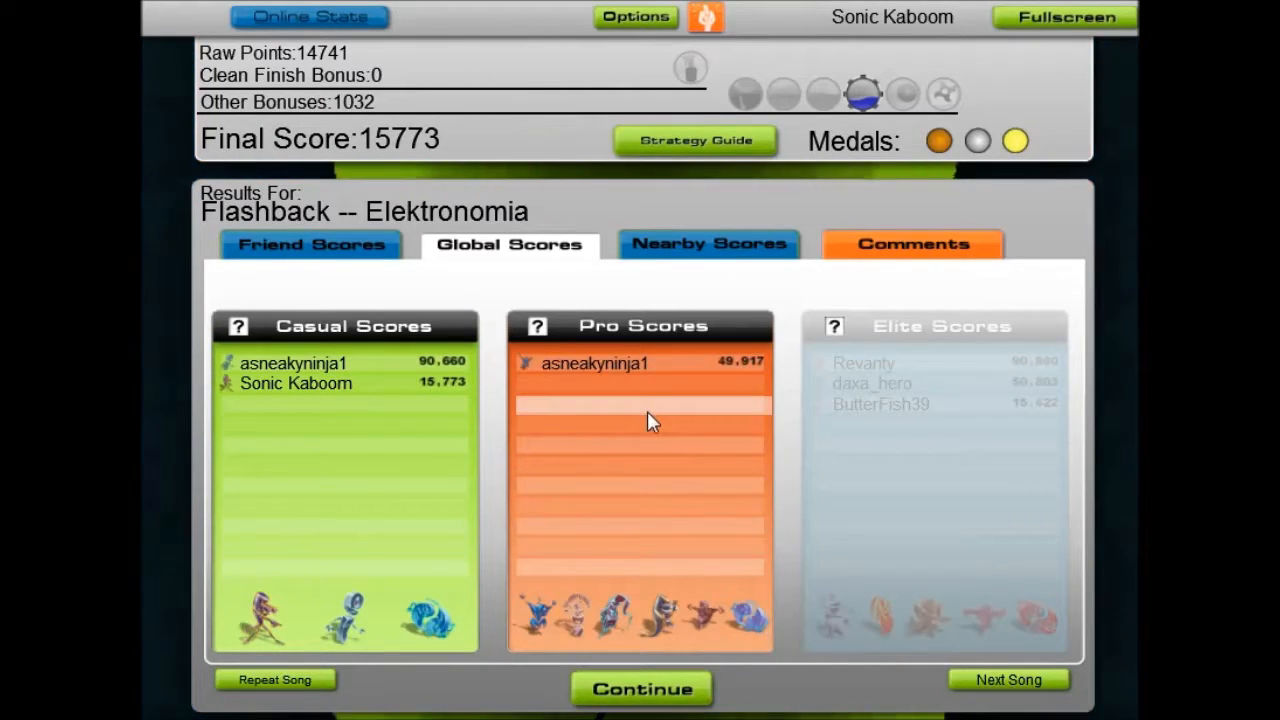
- Show the Global Scores for Flashback after the 15,773 result
left_click(592, 364)
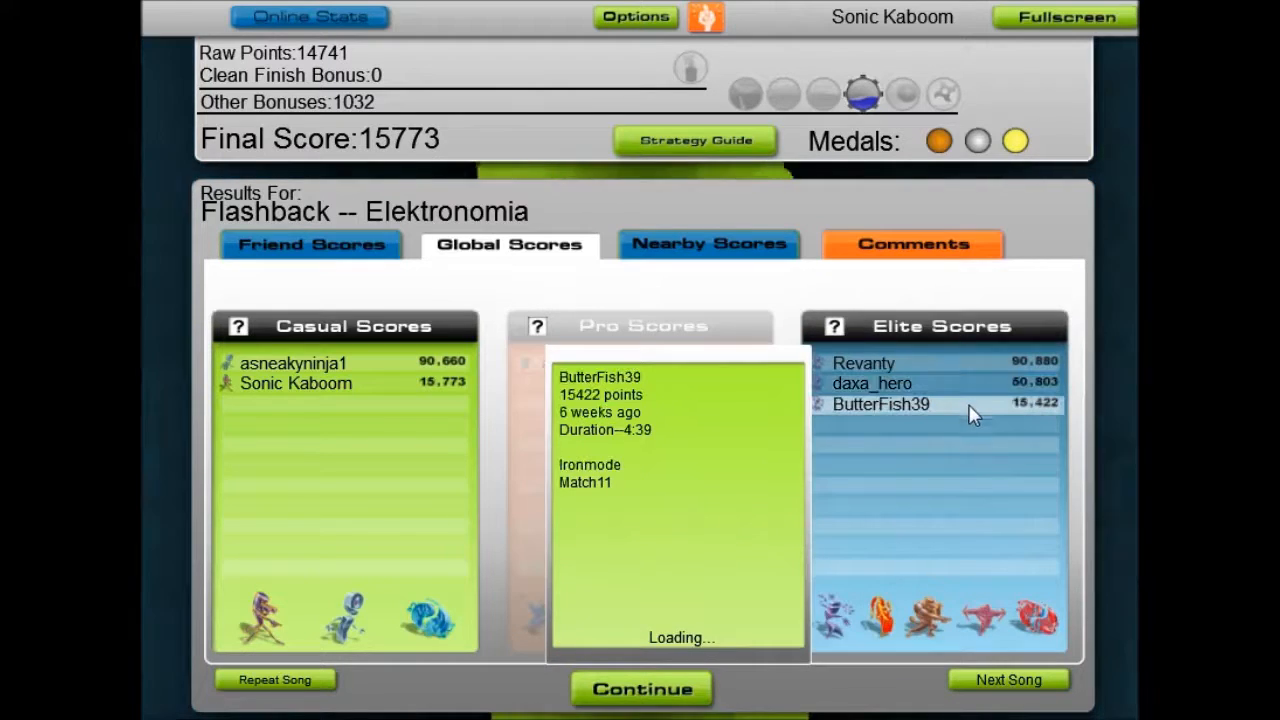
mouse_move(892, 404)
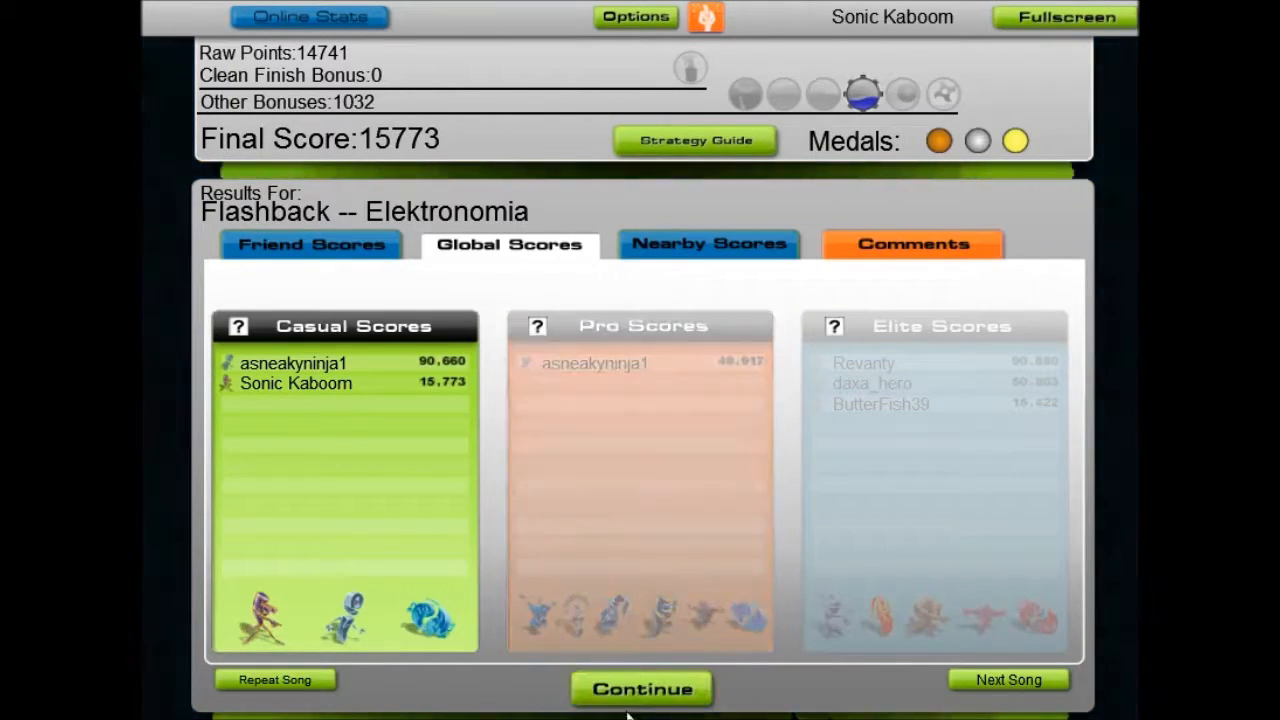
- Continue from the results, choose the Pusher pro character, and reach Song Select
left_click(640, 688)
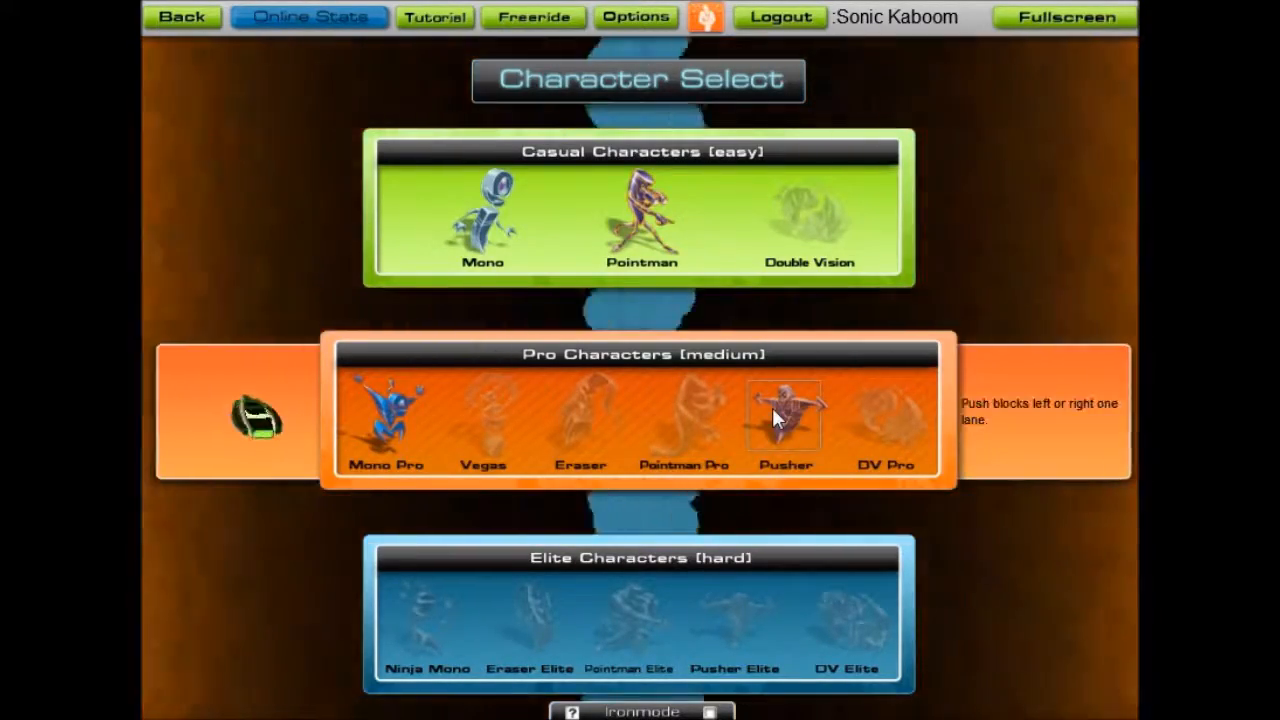
left_click(784, 414)
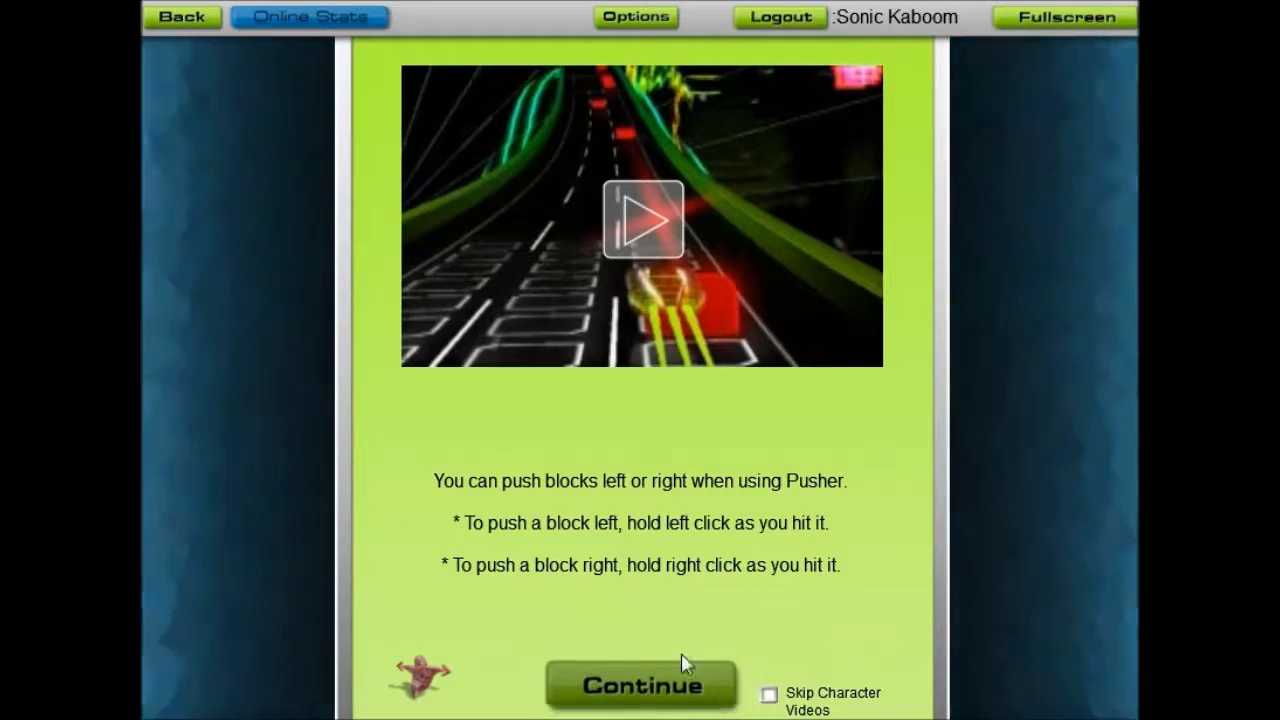
left_click(640, 684)
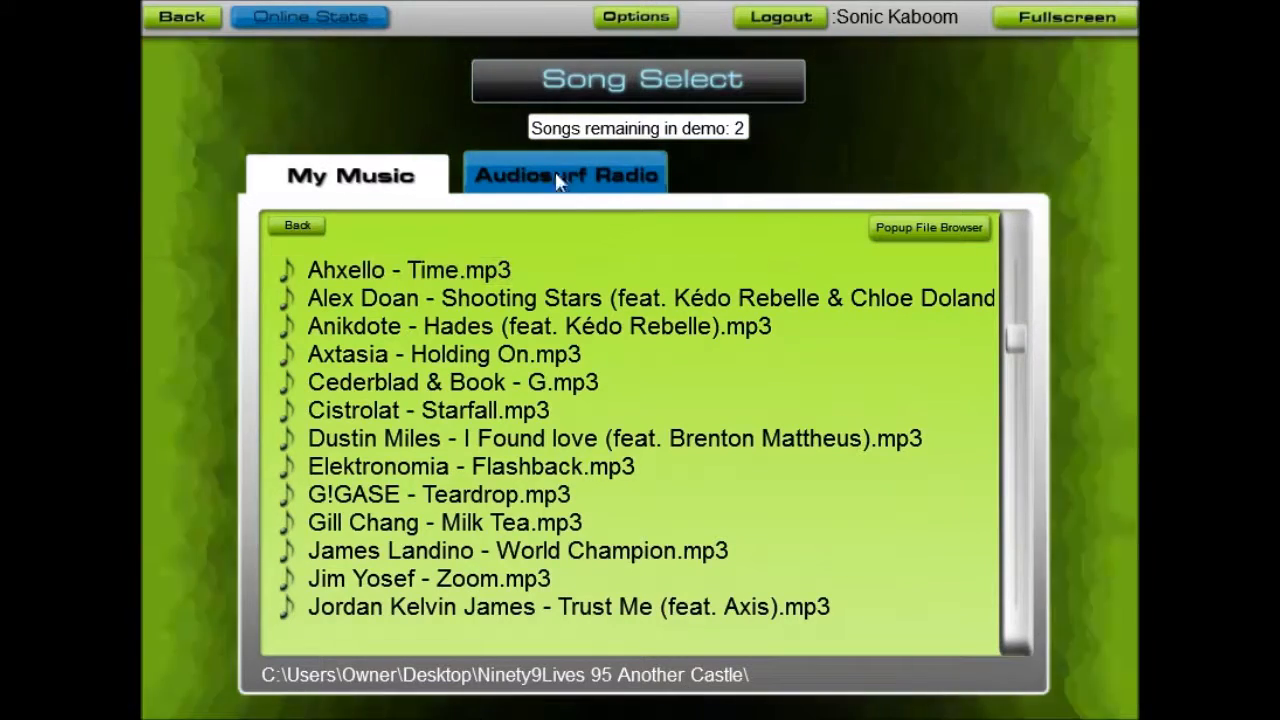